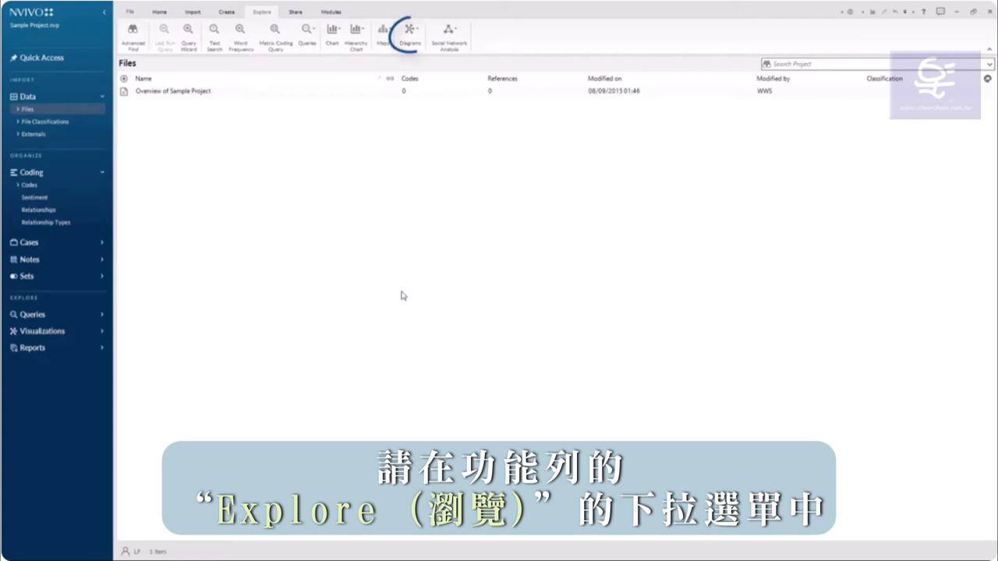
- Launch the Cluster Analysis wizard from the Explore tab's Diagrams menu
left_click(410, 33)
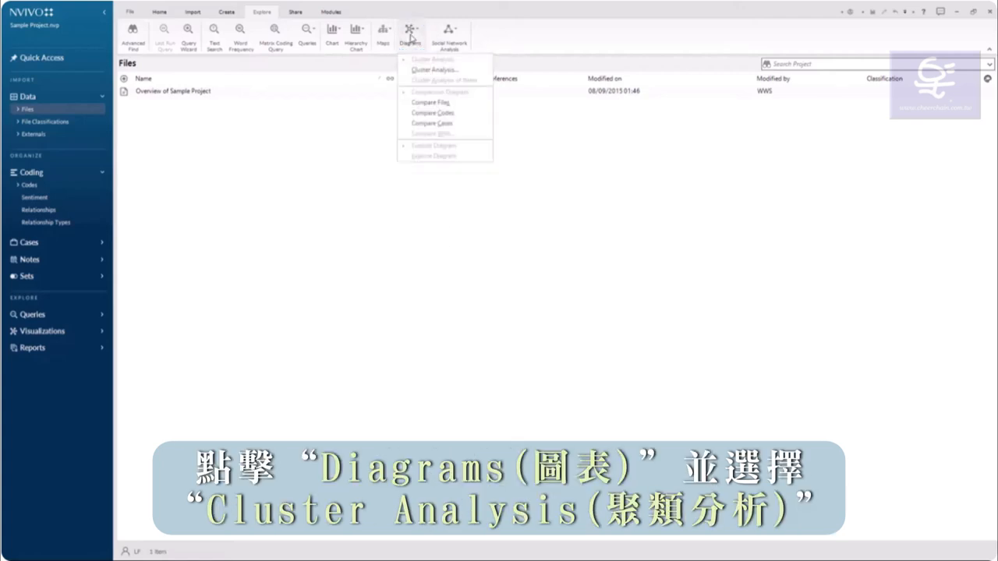
mouse_move(434, 69)
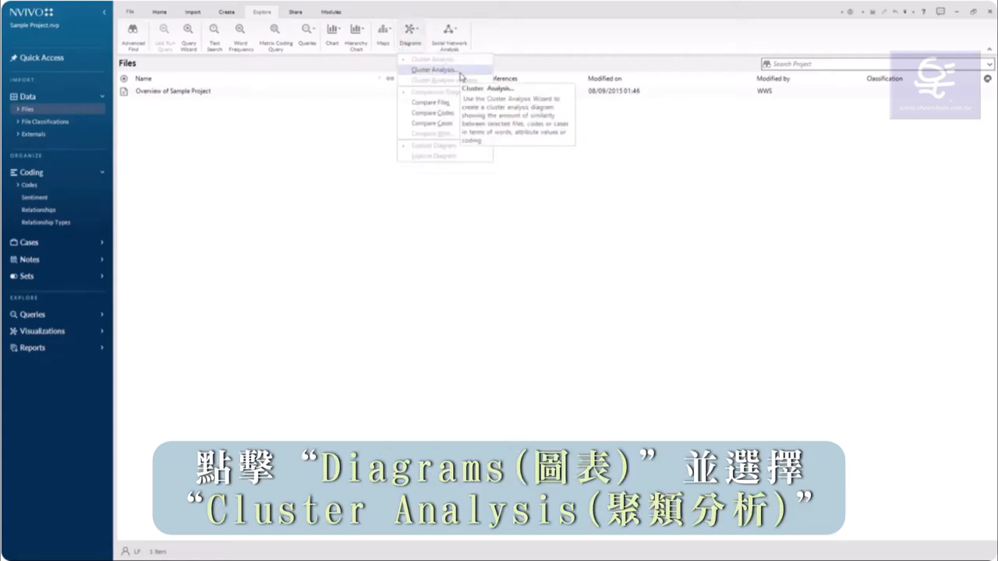
left_click(432, 70)
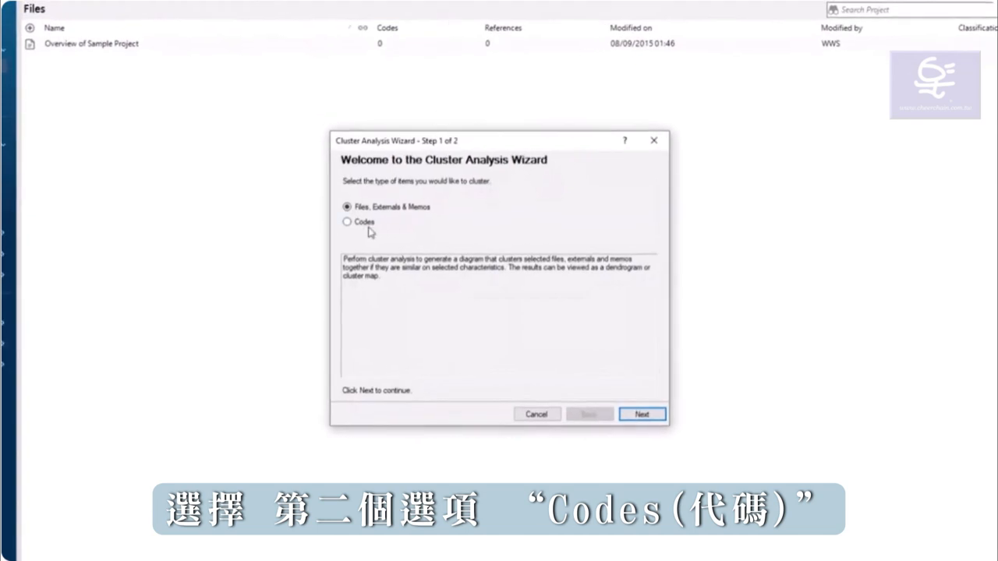
- Choose Codes as the item type to cluster and advance to step 2
left_click(347, 221)
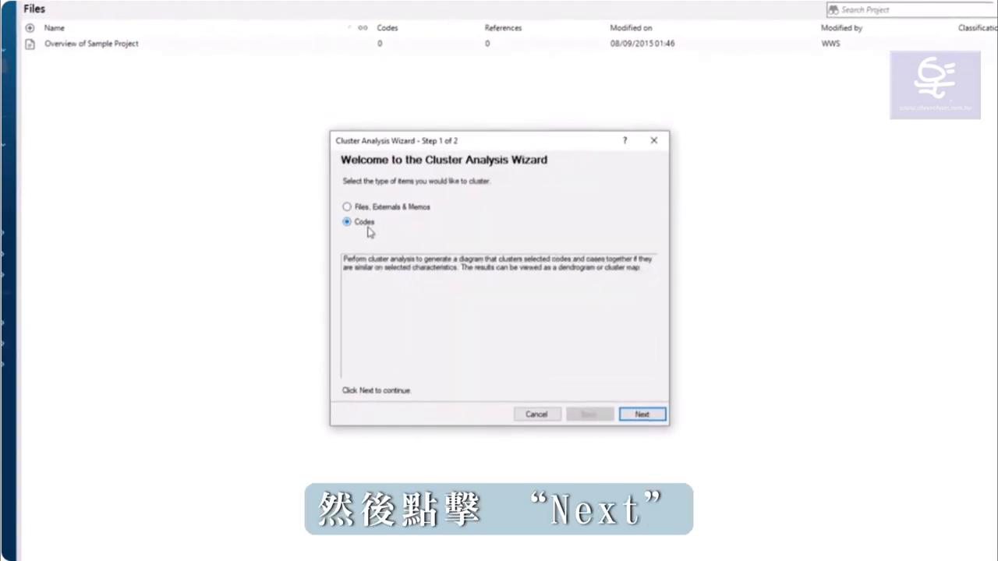
left_click(641, 414)
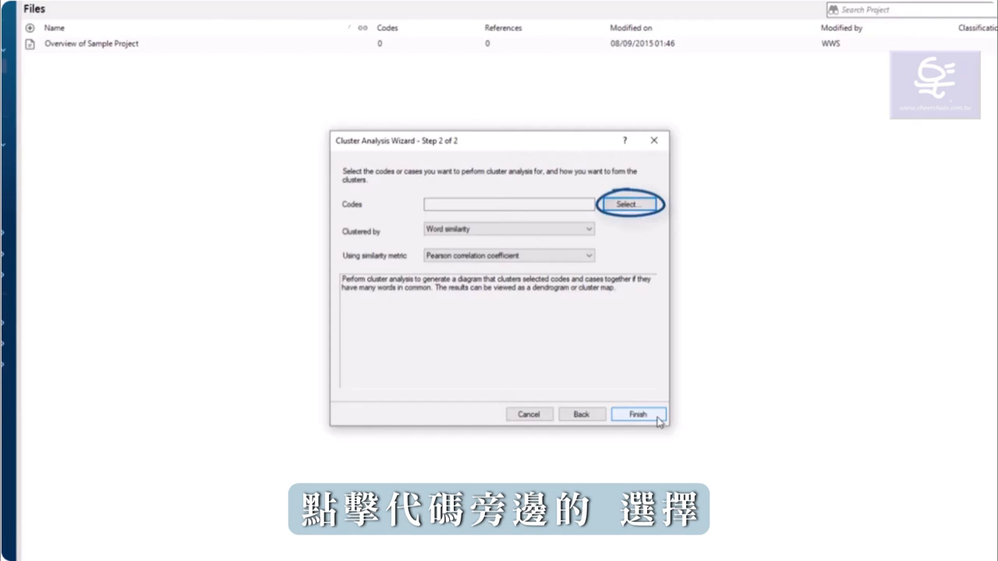
- Select eight theme codes, excluding Attitude and Memorable quotes
left_click(628, 204)
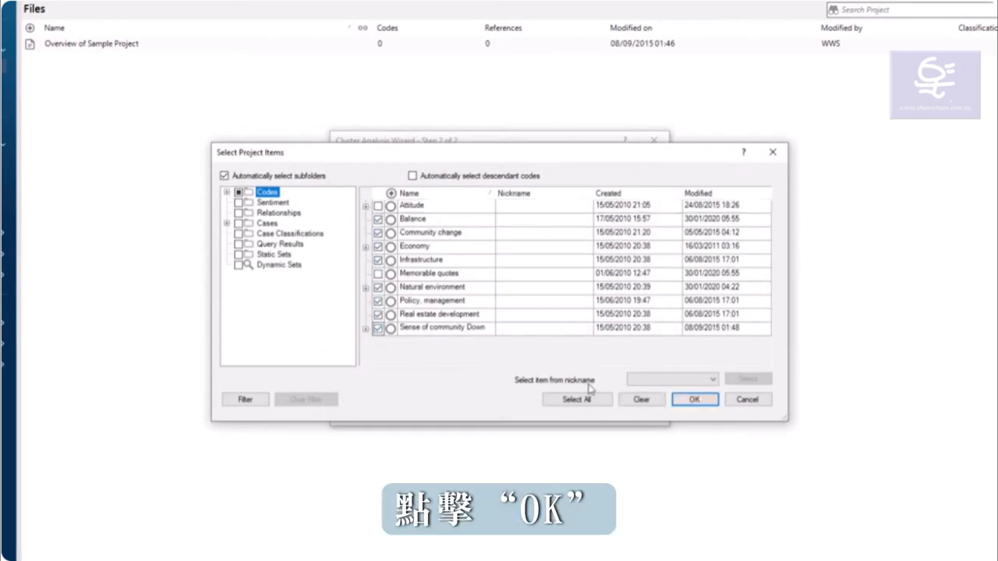
left_click(693, 399)
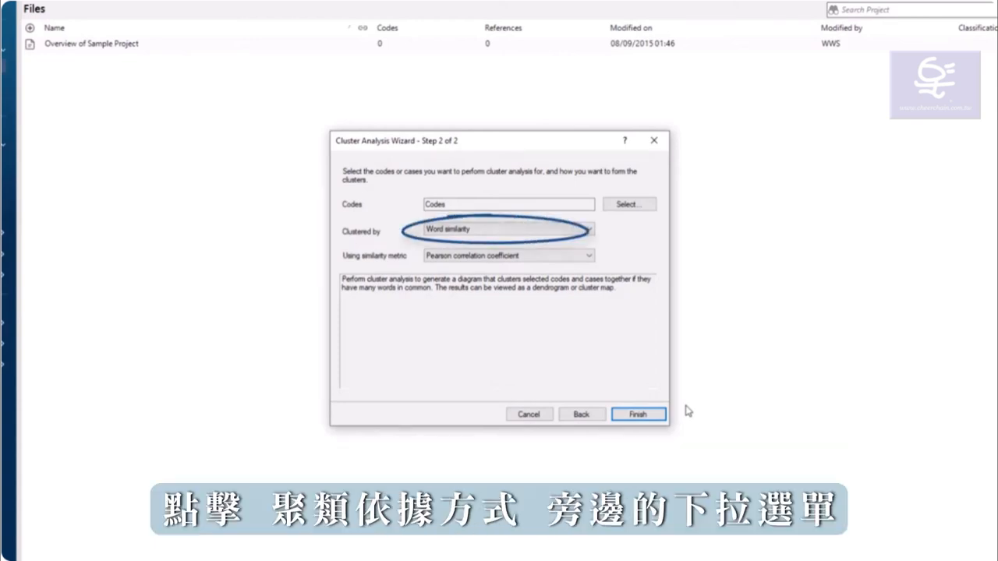
- Cluster by coding similarity using Jaccard's coefficient and run the analysis
left_click(588, 229)
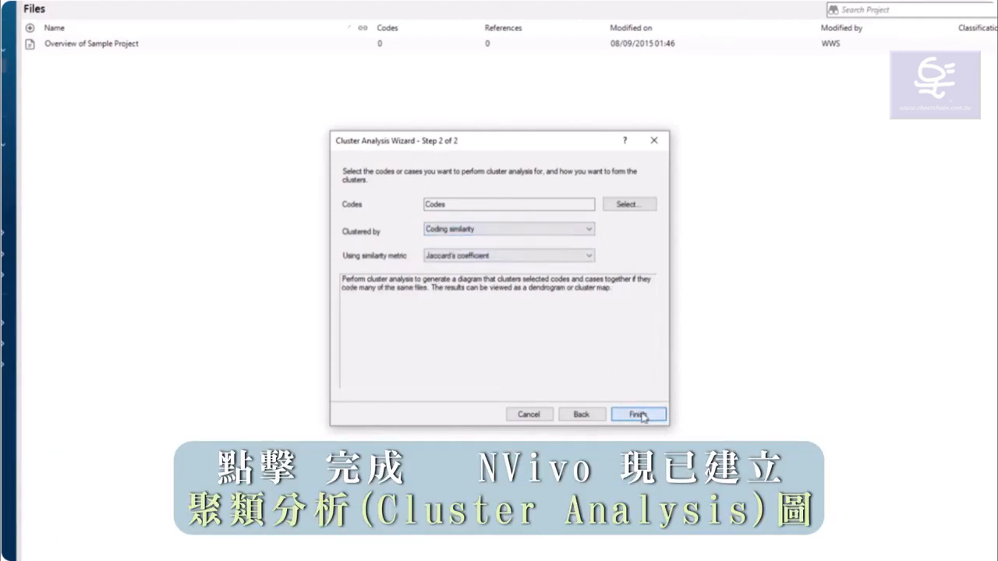
left_click(637, 413)
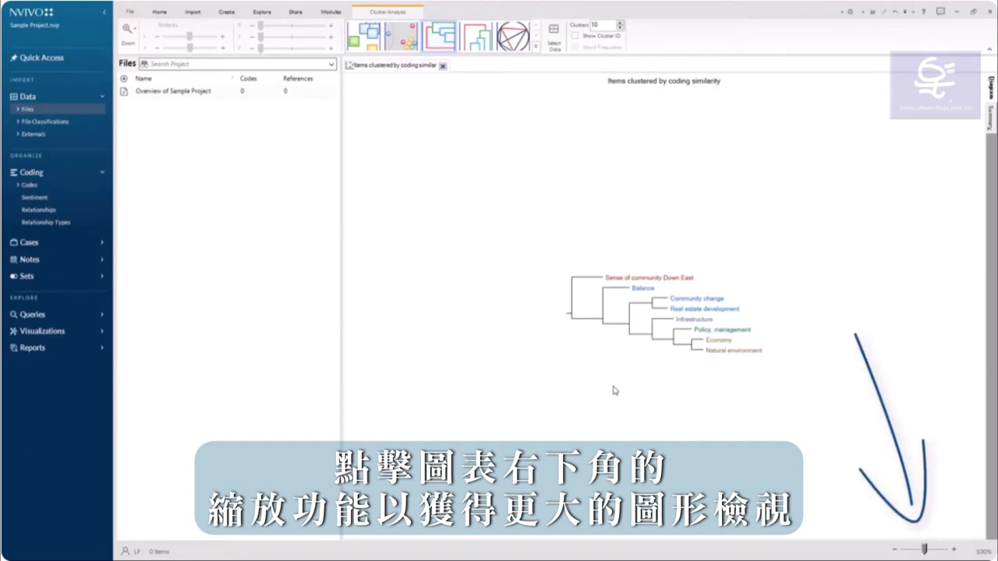
mouse_move(936, 544)
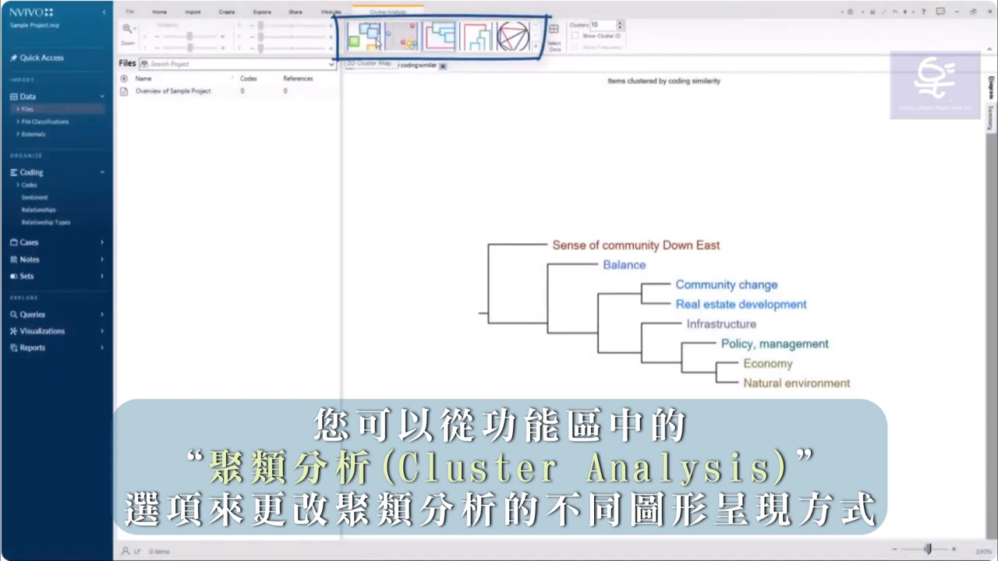
- Switch the diagram to a vertical dendrogram, then to a circle graph
left_click(405, 37)
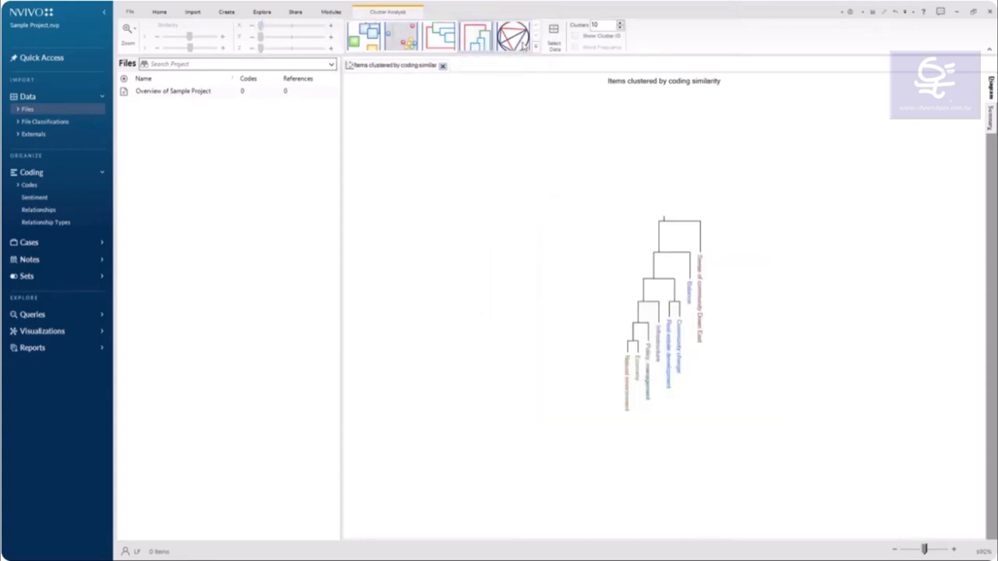
left_click(513, 37)
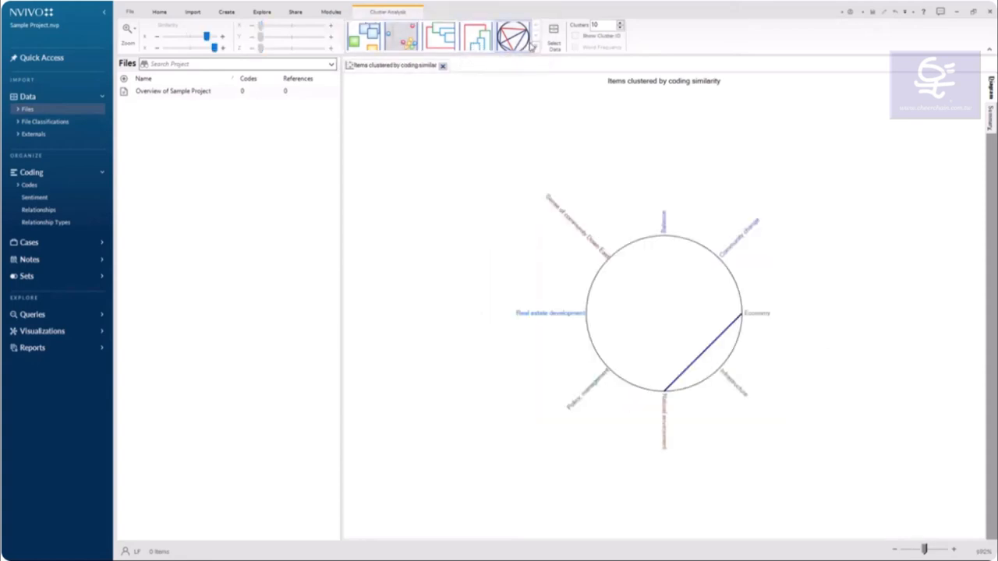